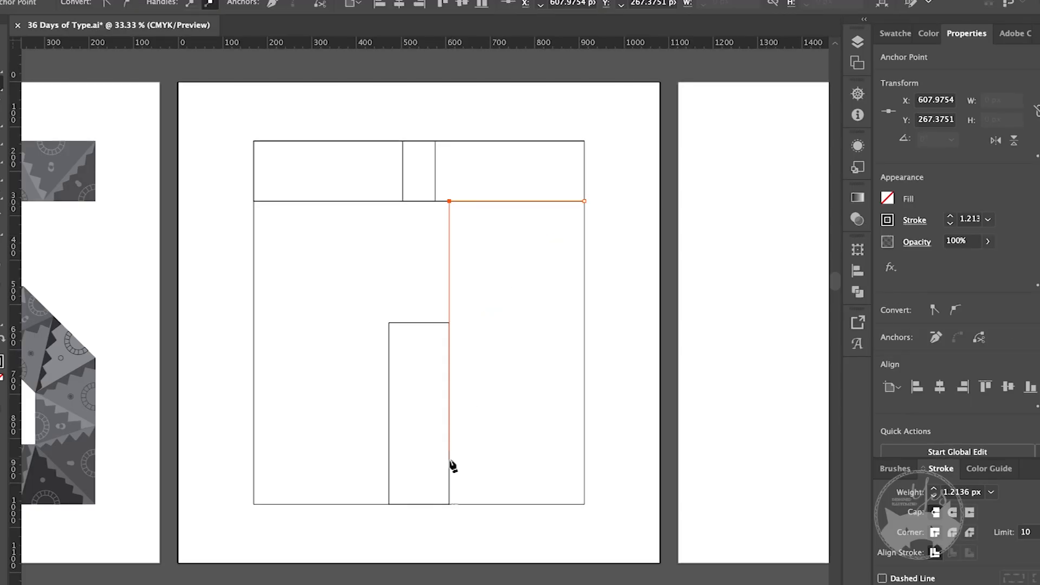
# Draw the T outline path along the edges of the construction rectangles.
pyautogui.click(856, 40)
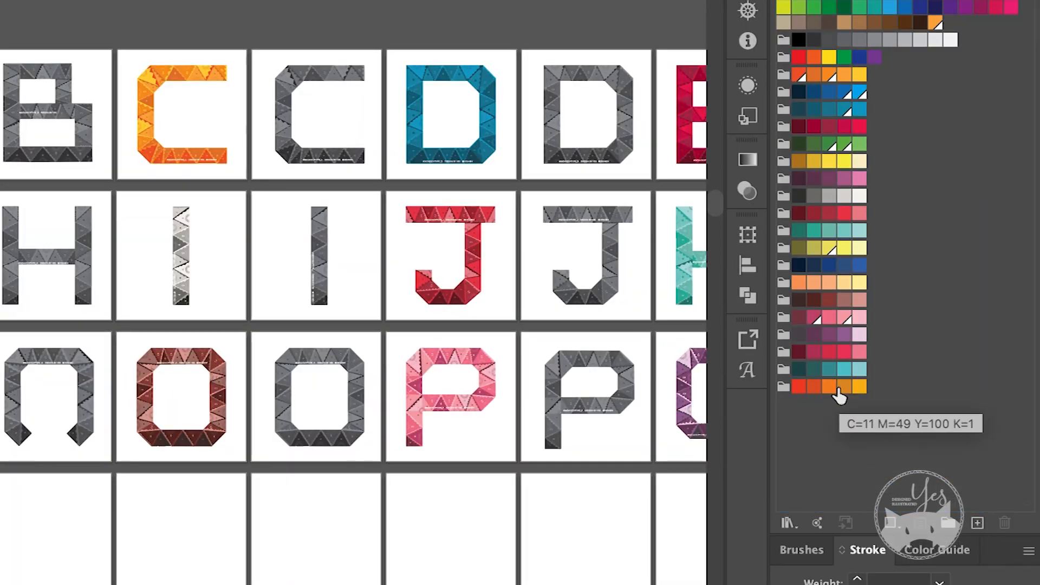
# Fill the T from the orange swatch group and divide its bar and stem into triangles with zigzag lines.
pyautogui.click(844, 386)
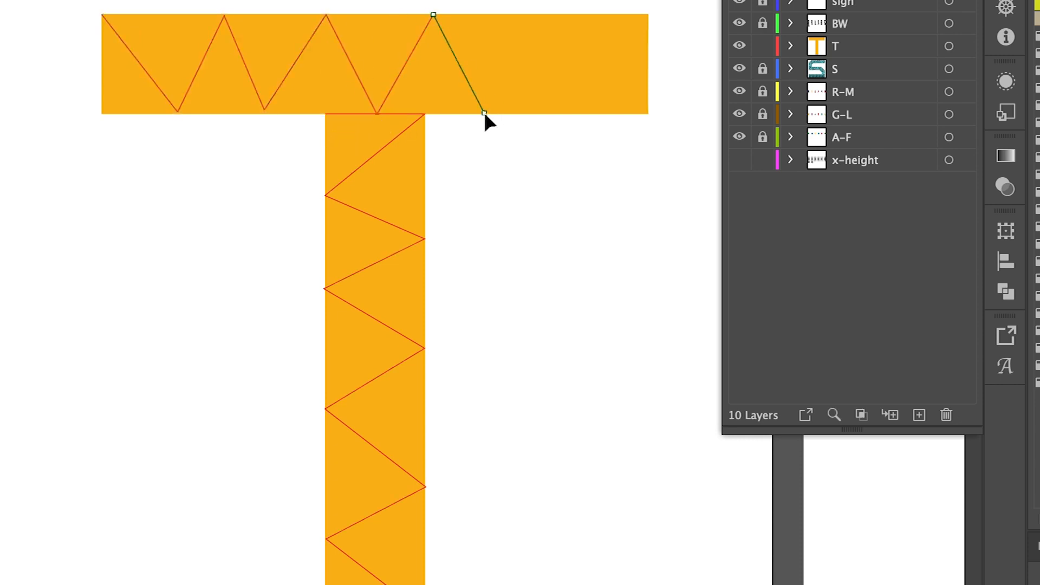
# Fill each triangle of the T with a different shade from the orange colour group.
pyautogui.click(834, 45)
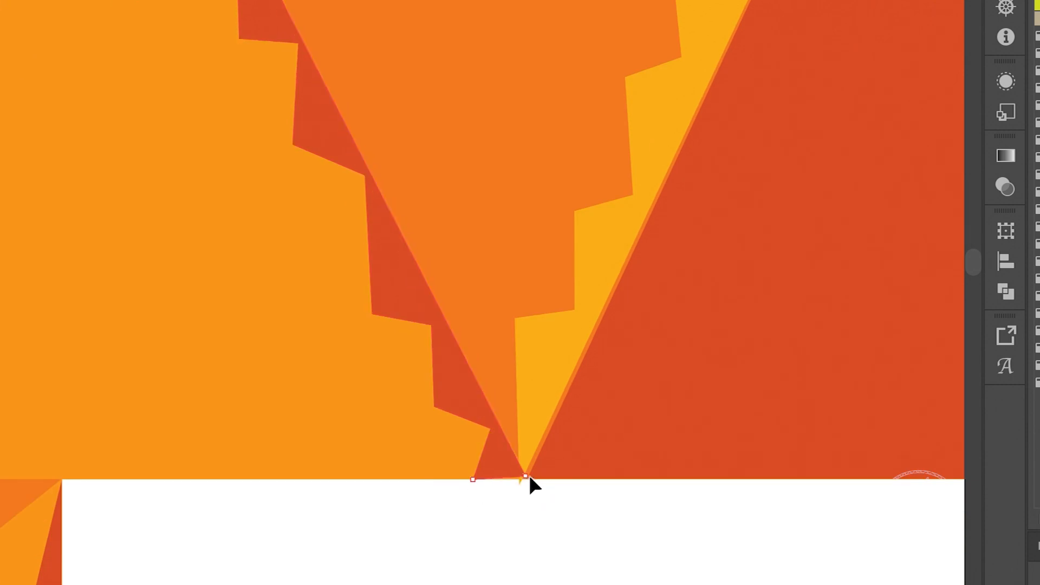
# Move the stepped zigzag band's bottom anchor onto the triangle's tip.
pyautogui.click(521, 478)
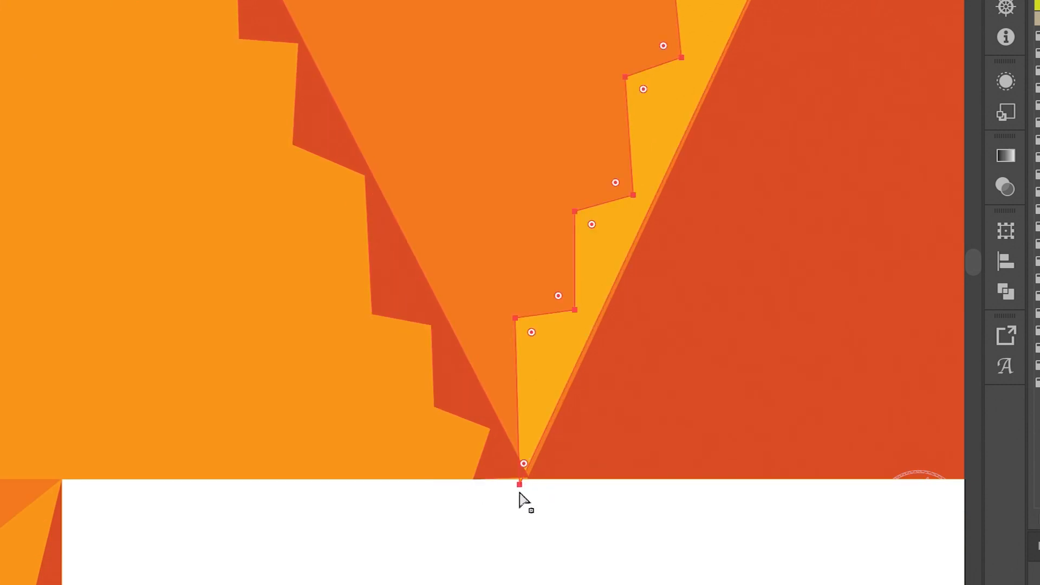